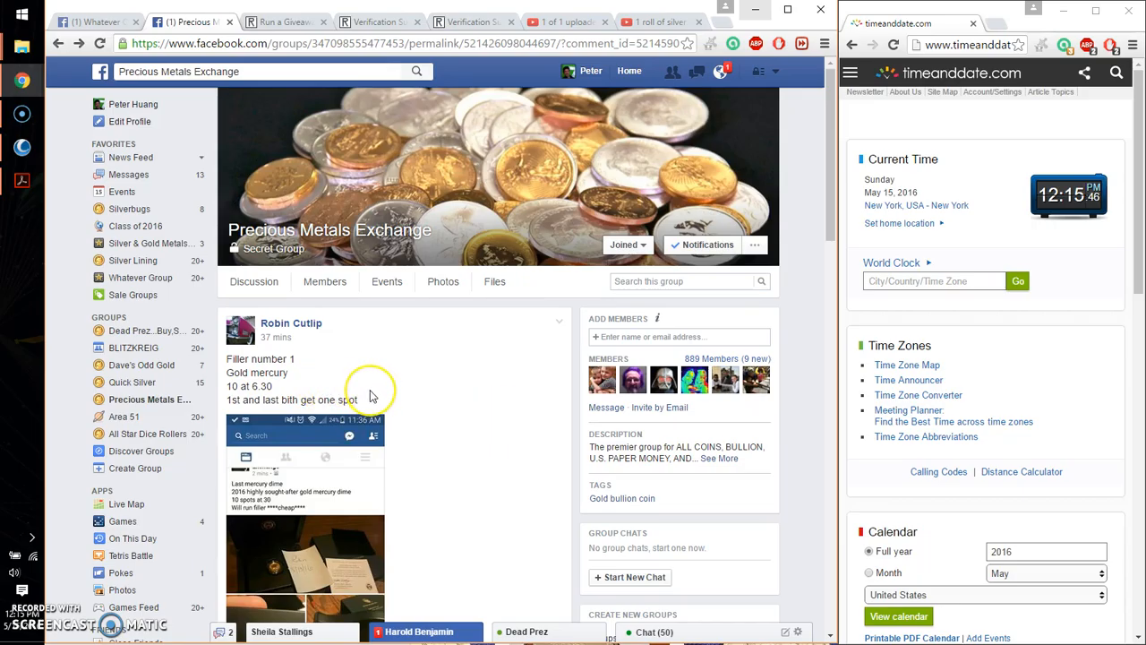
Expand the truncated entries comment and select its full numbered list of ten names
scroll("down", 3)
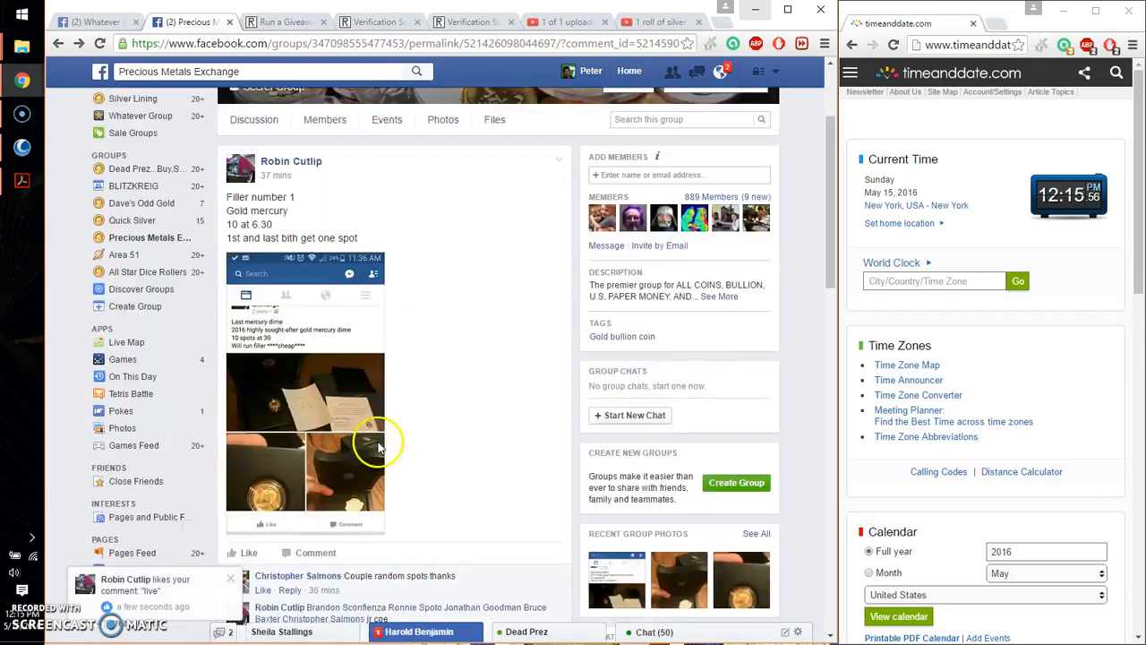
scroll("down", 3)
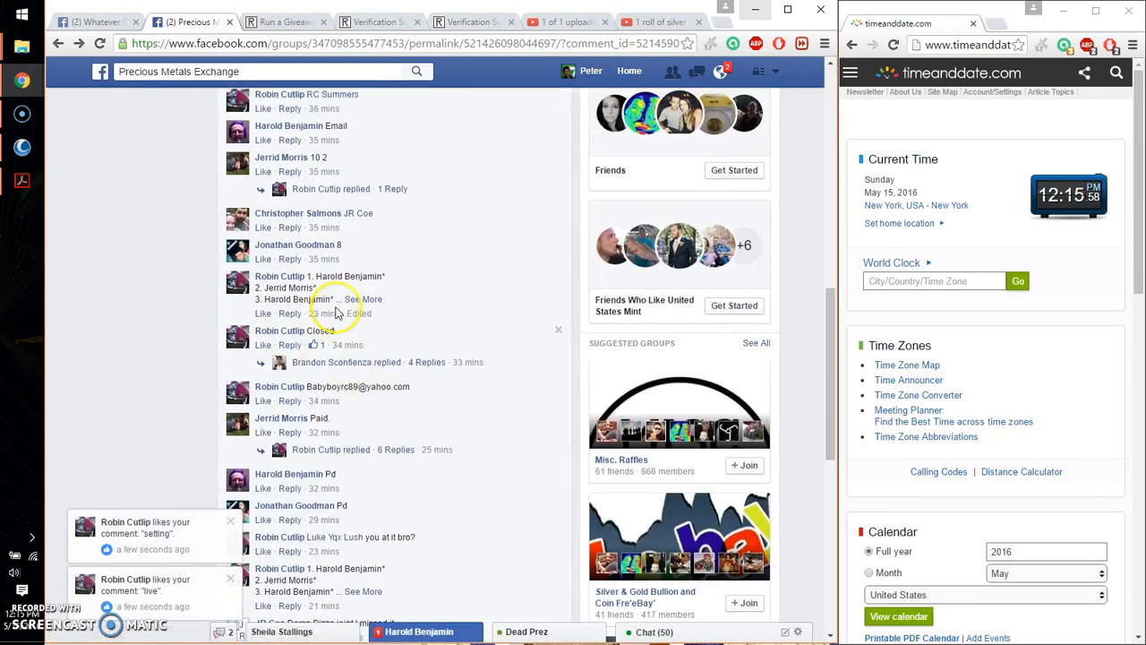
scroll("down", 3)
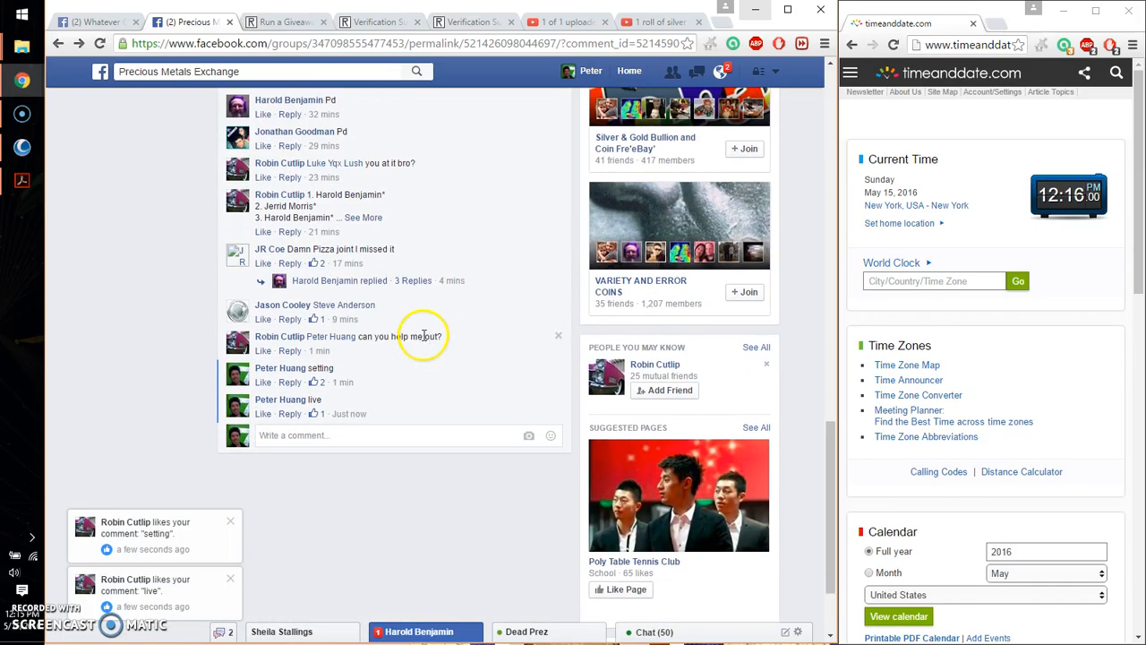
left_click(362, 216)
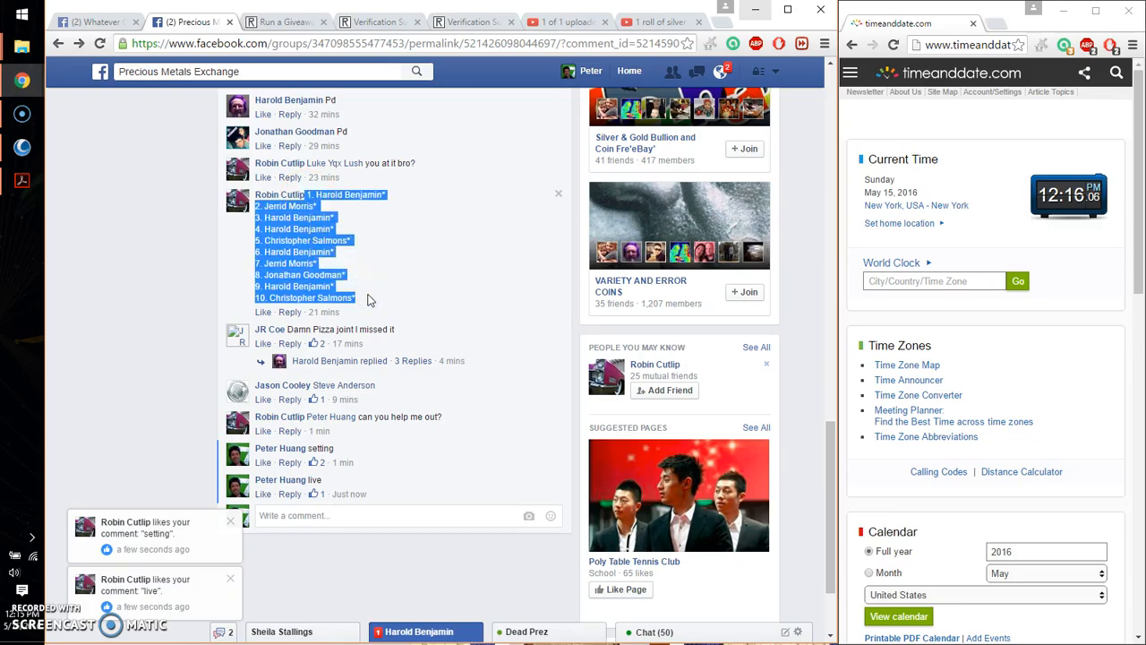
left_click(279, 22)
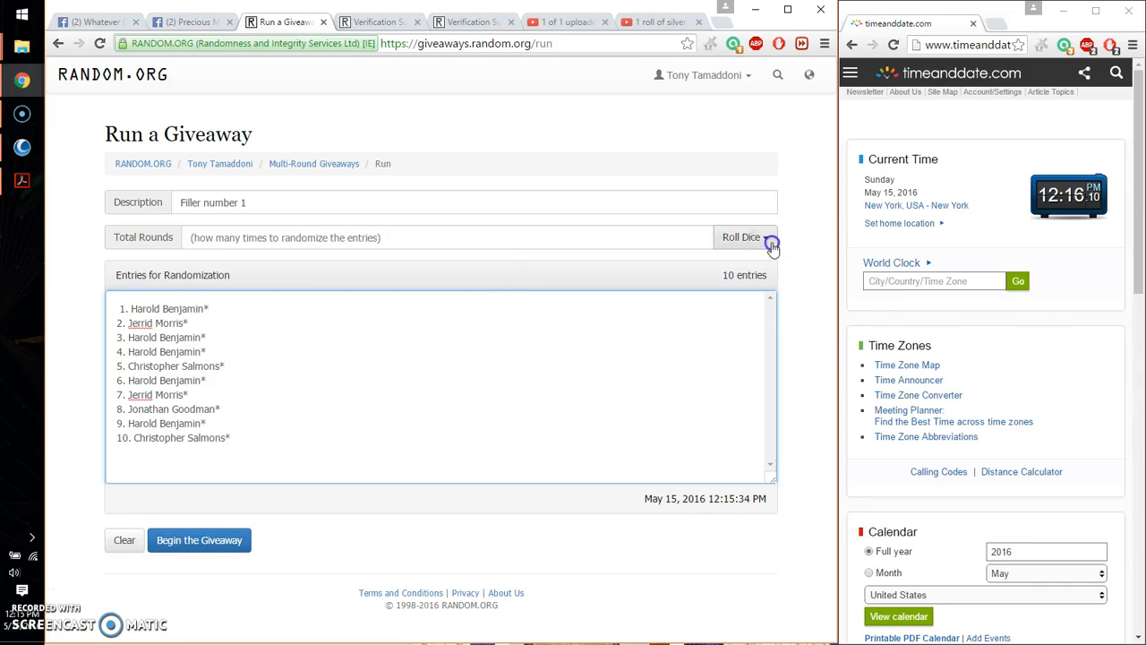
Roll 2d6 to set 6 total rounds, then begin the giveaway
left_click(745, 237)
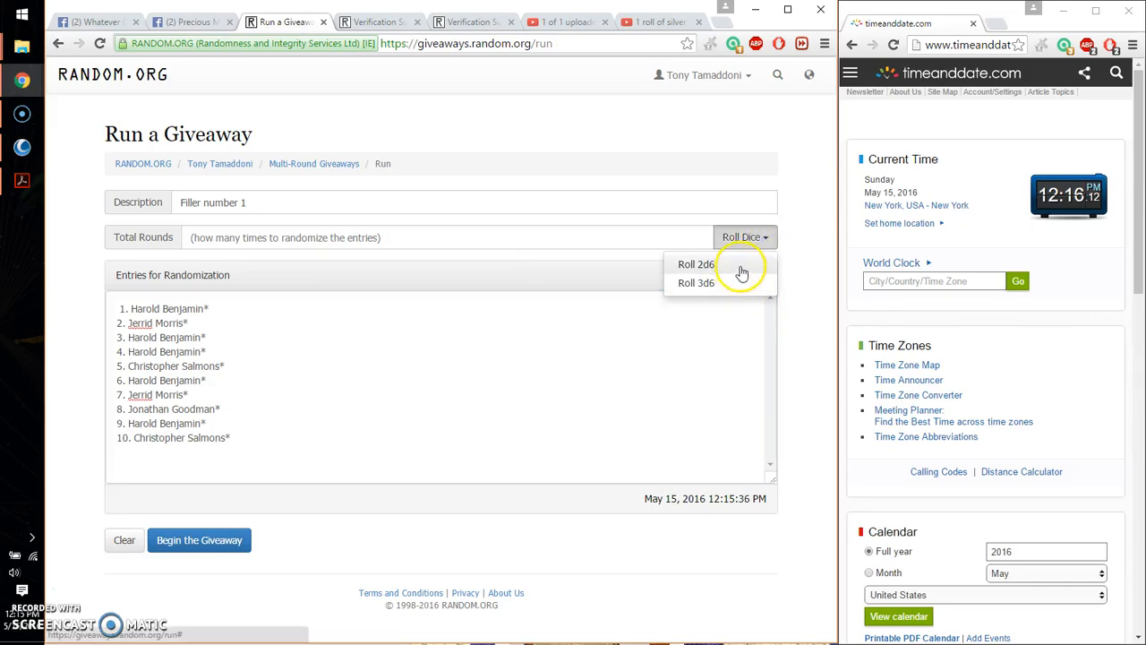
left_click(694, 263)
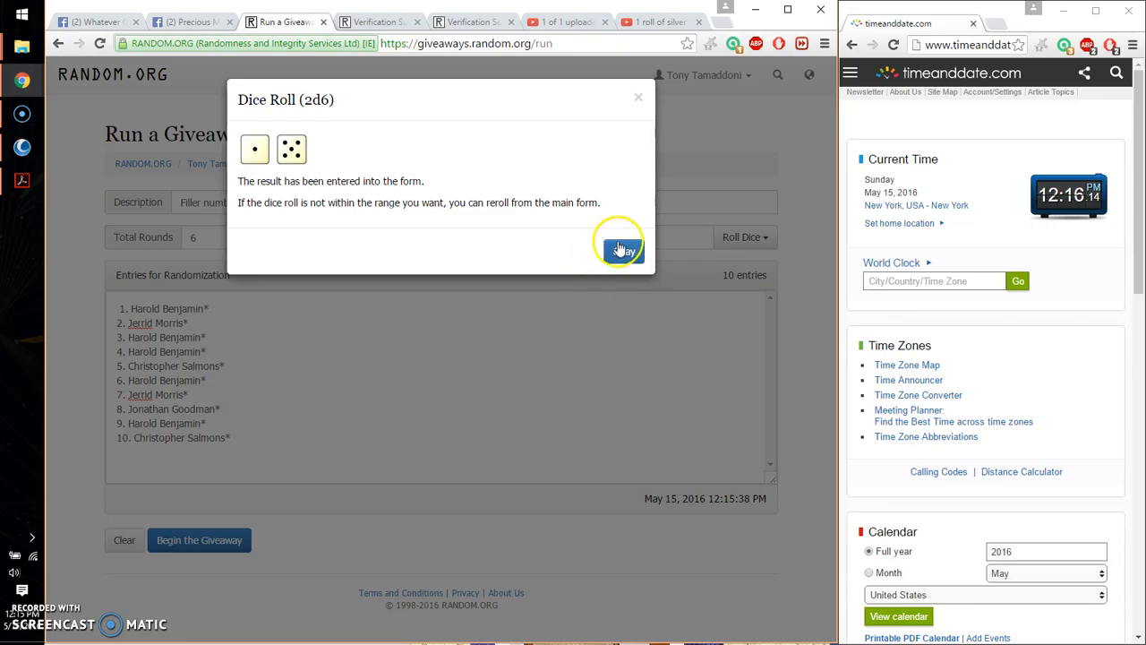
left_click(620, 249)
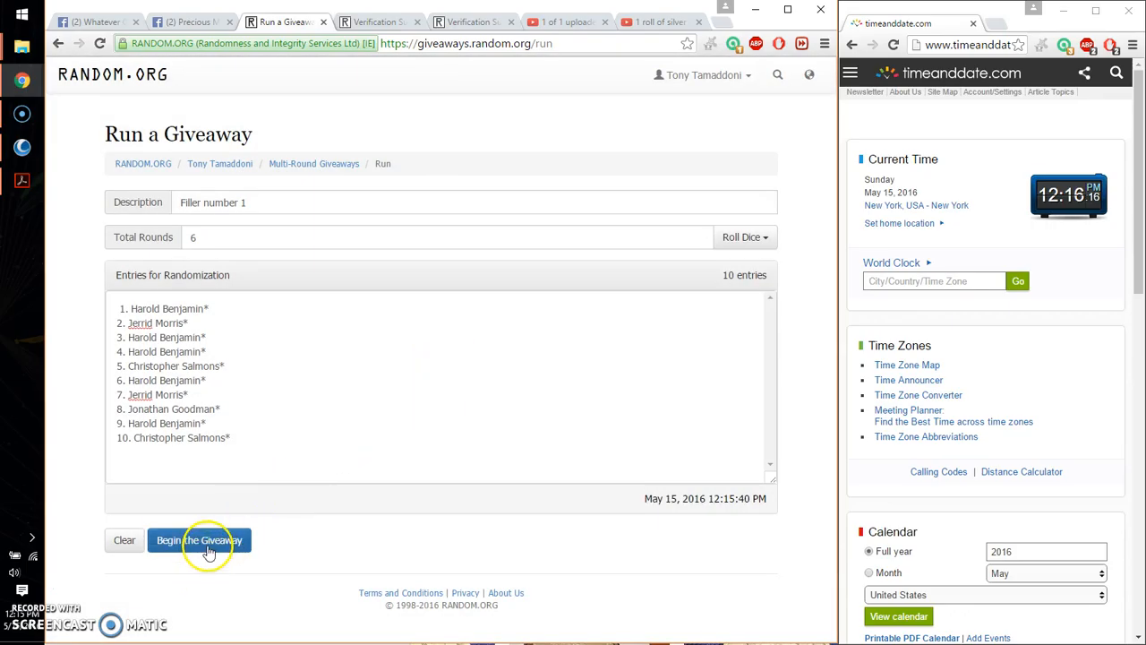
left_click(198, 541)
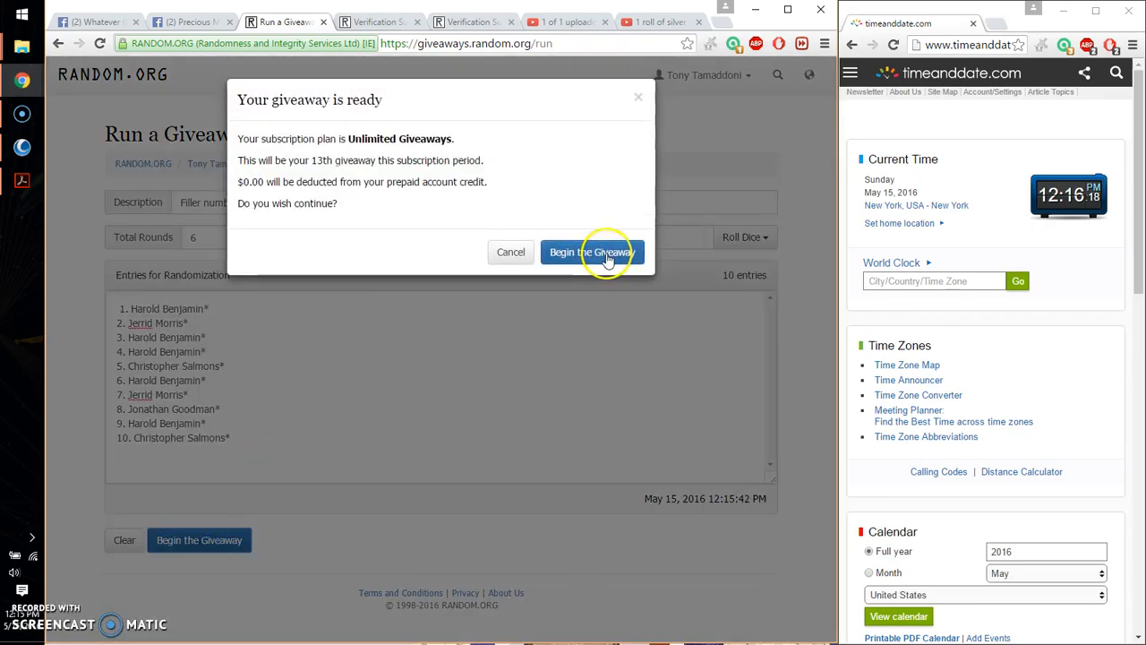
Confirm the start and advance the ten-entry randomization through rounds 2 to 5
left_click(591, 250)
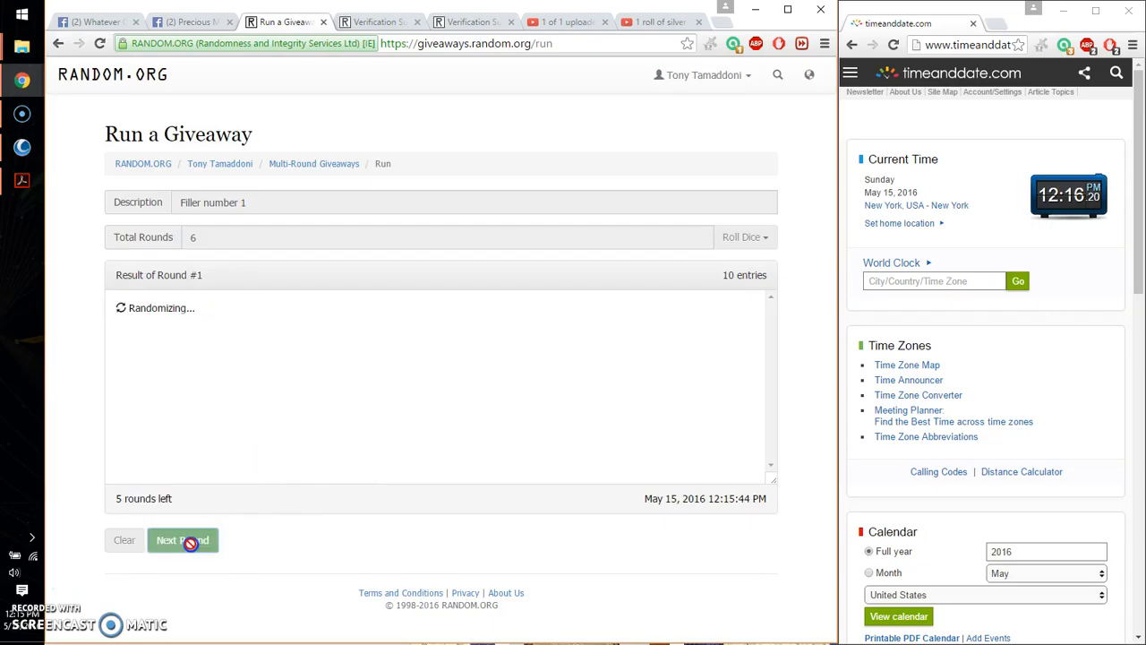
left_click(183, 539)
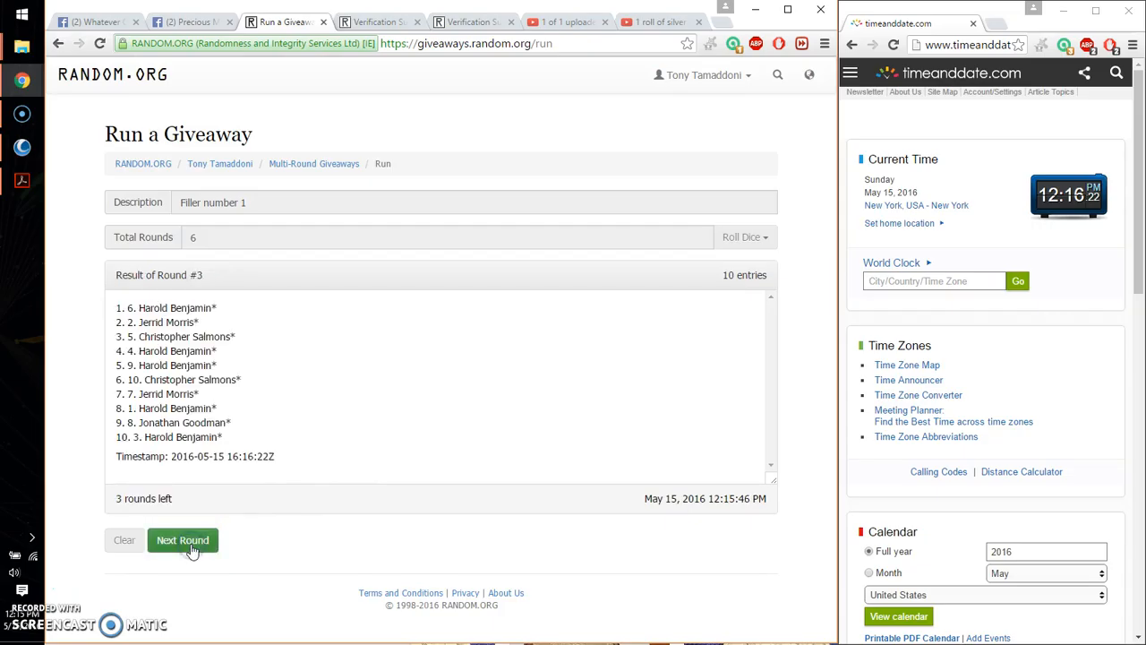
left_click(183, 539)
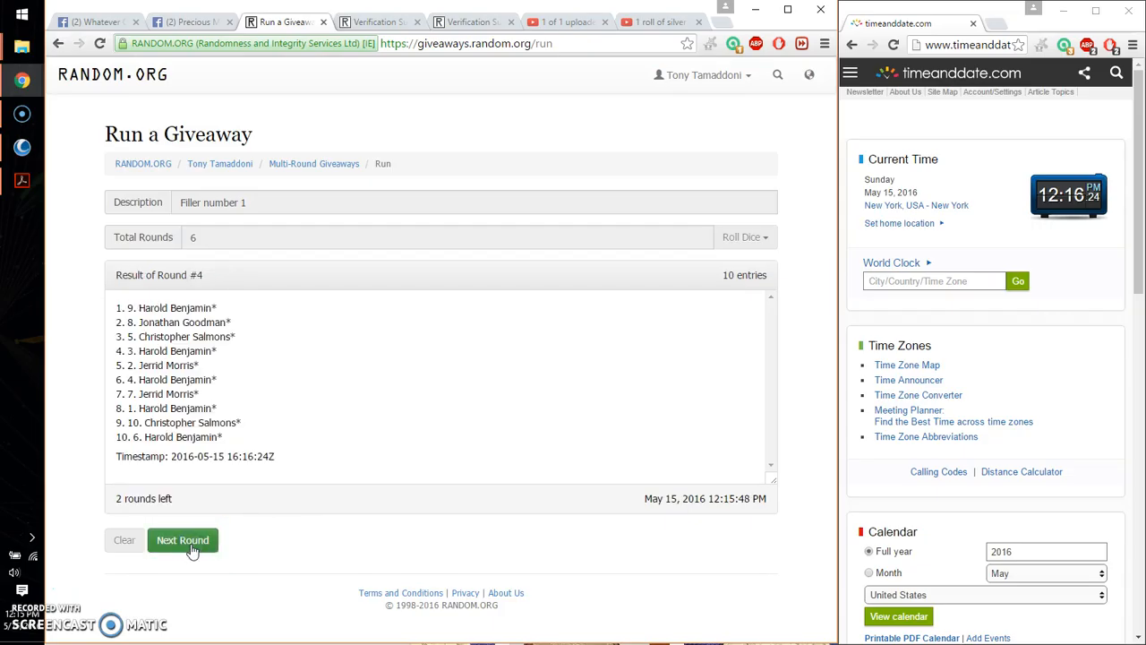
left_click(183, 539)
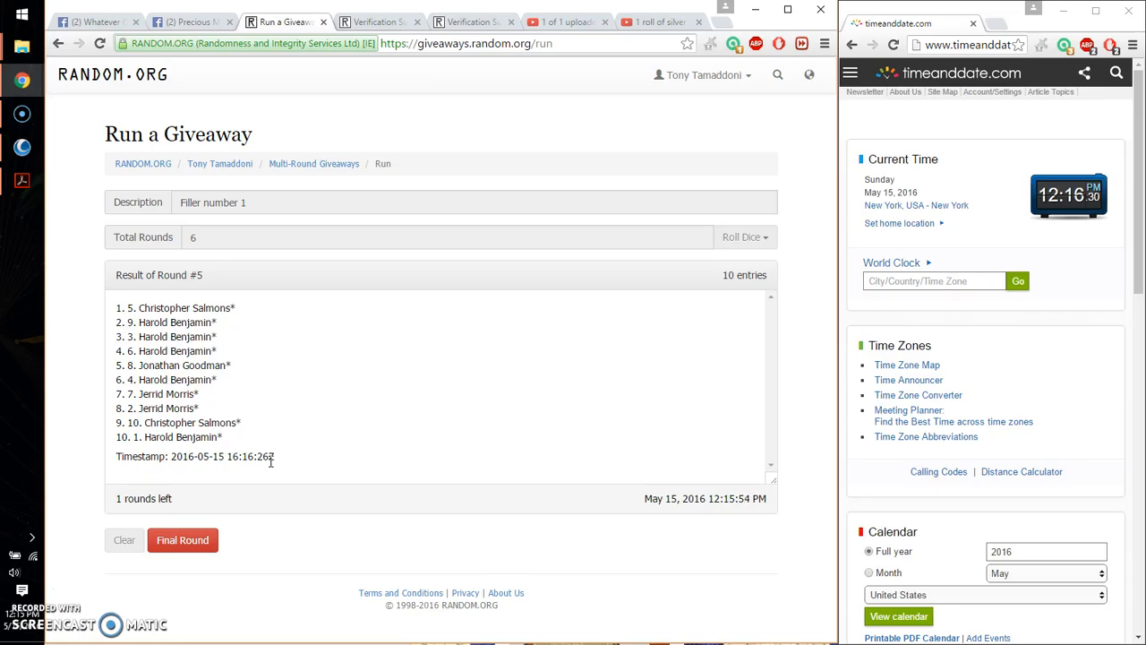
Comment 'good' luck on the Facebook group post while the rounds run
left_click(188, 21)
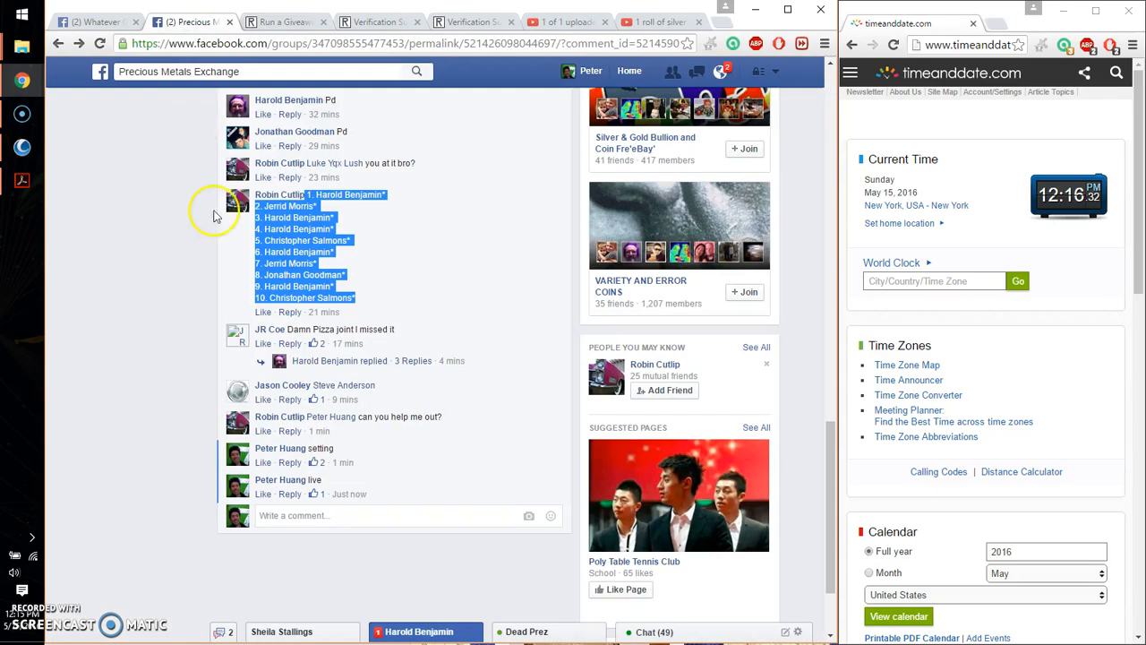
type("good")
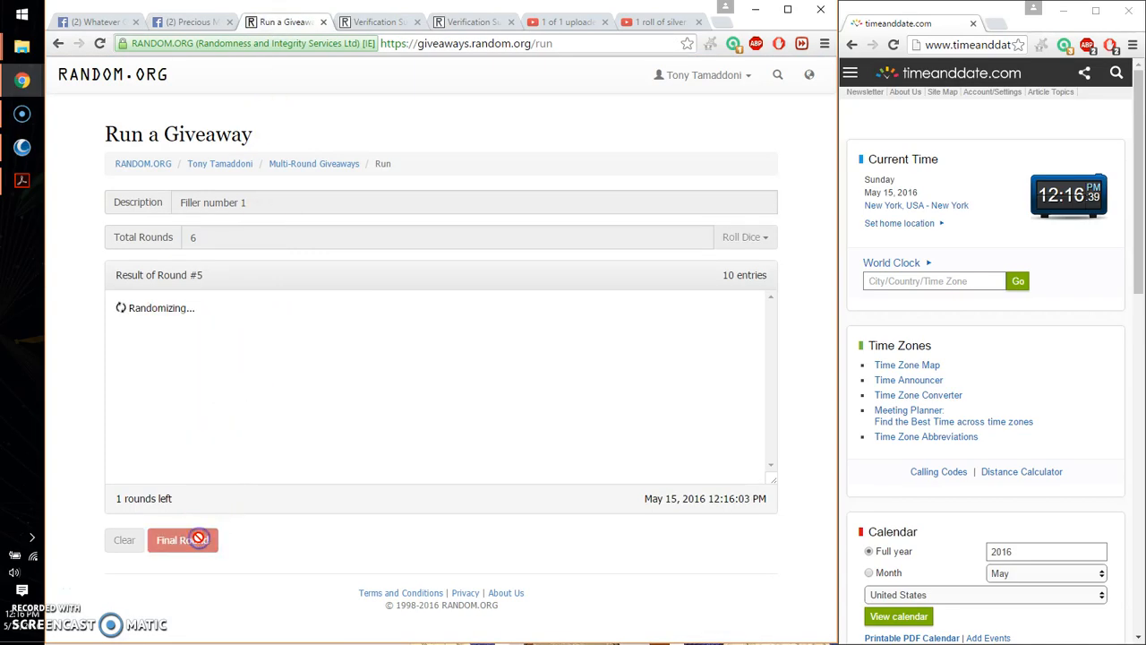
Run the sixth and final round, then return to the Facebook post's comments
left_click(183, 539)
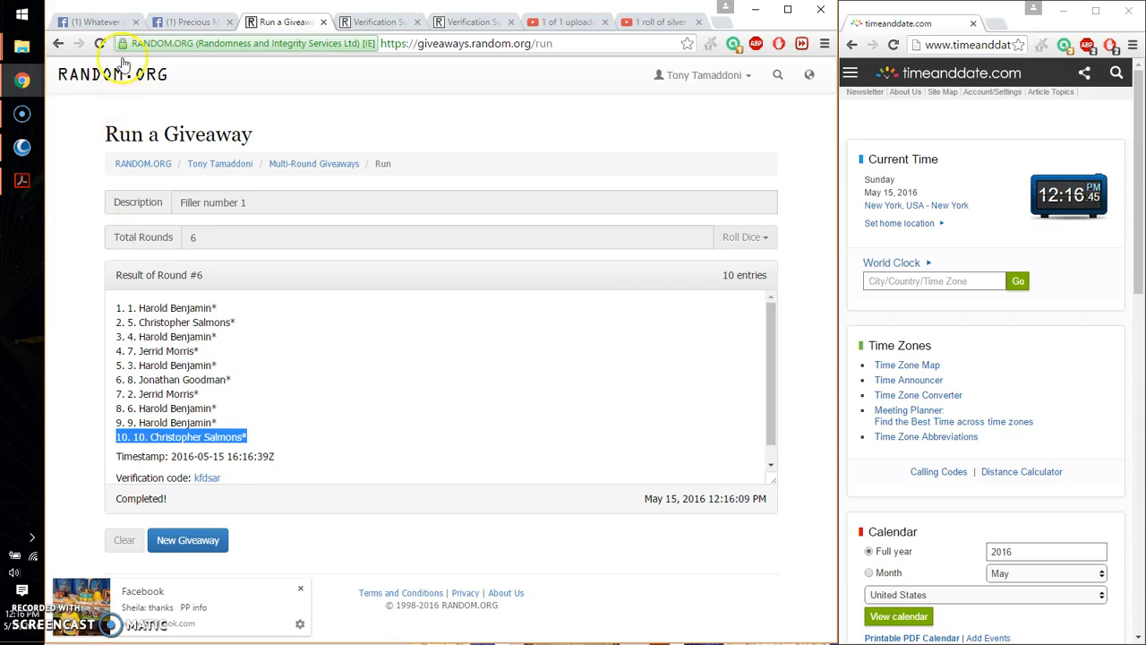
left_click(179, 22)
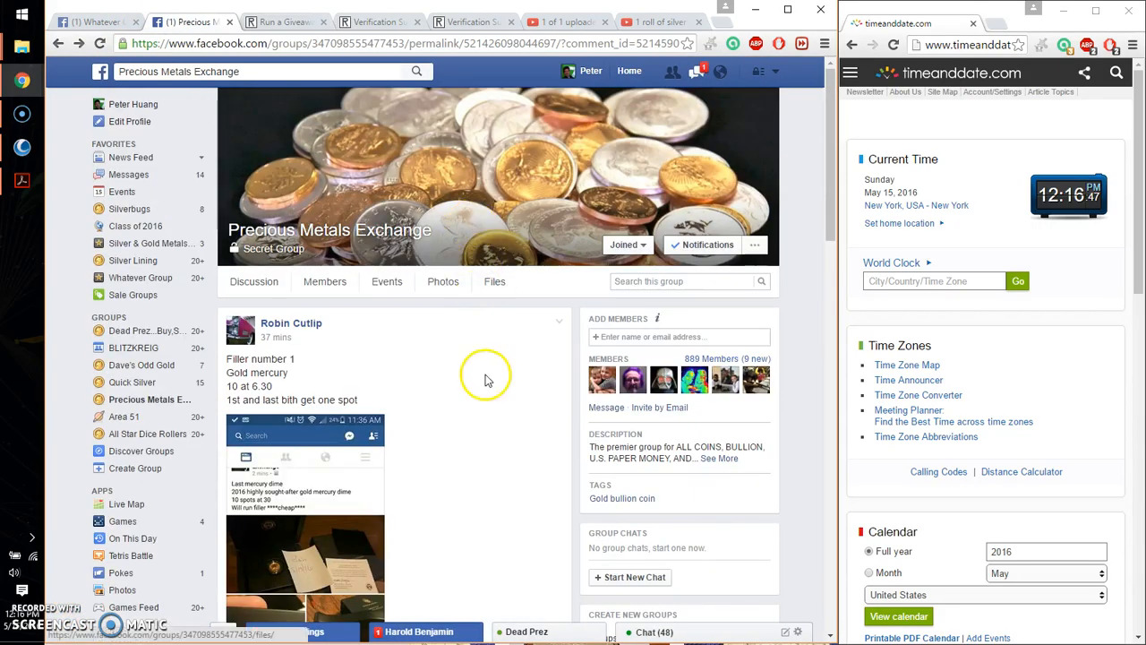
scroll("down", 3)
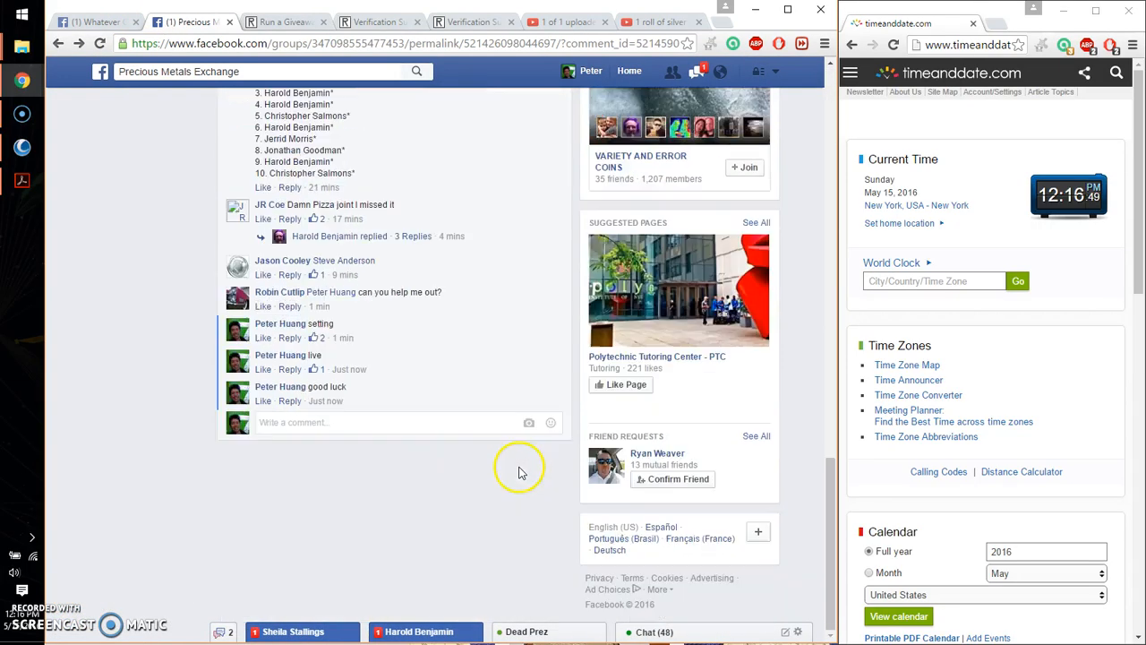